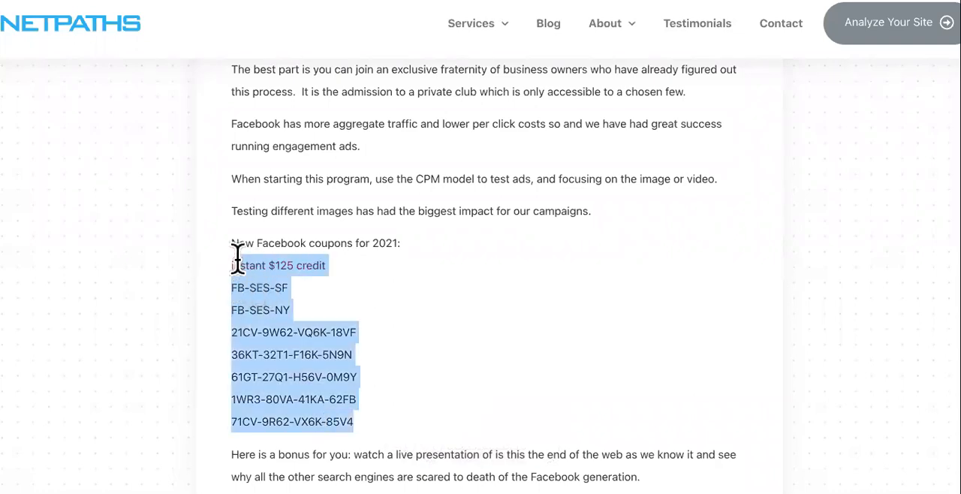
Scroll down through the Google results for social media classes los angeles
scroll(down, 3)
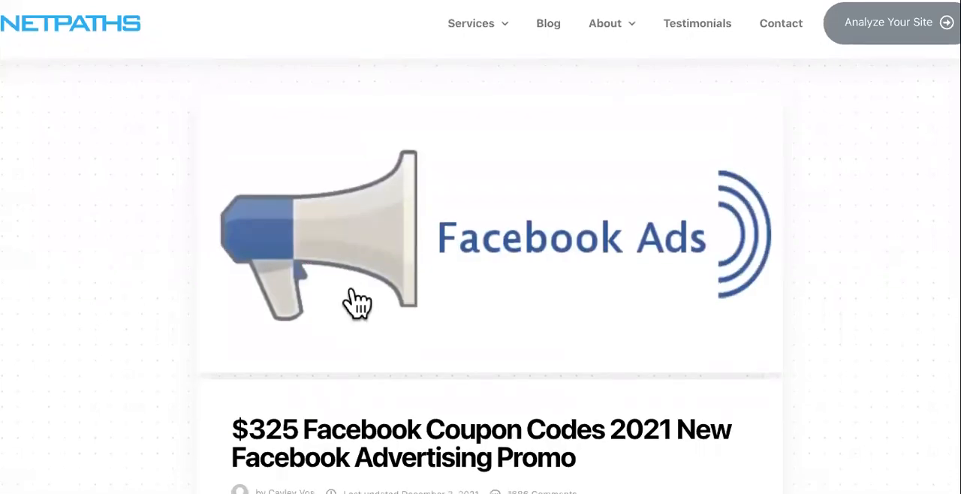
scroll(down, 3)
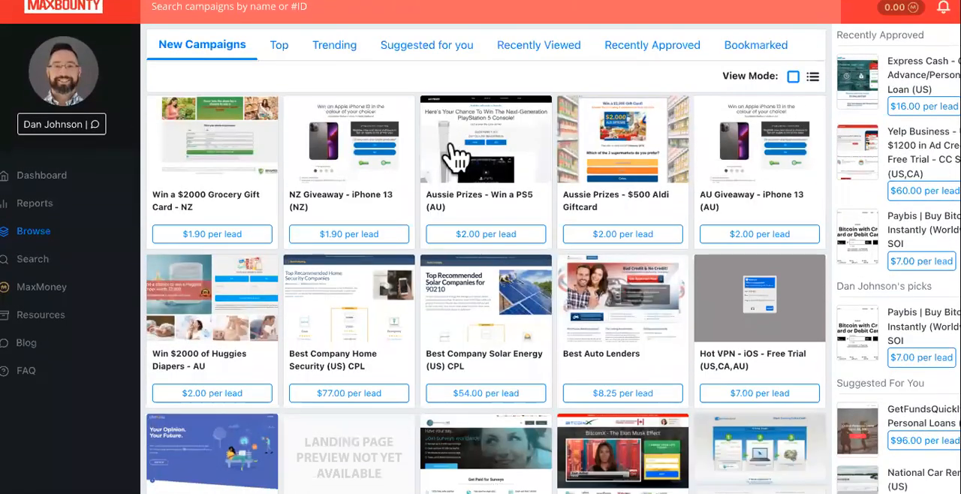
scroll(down, 3)
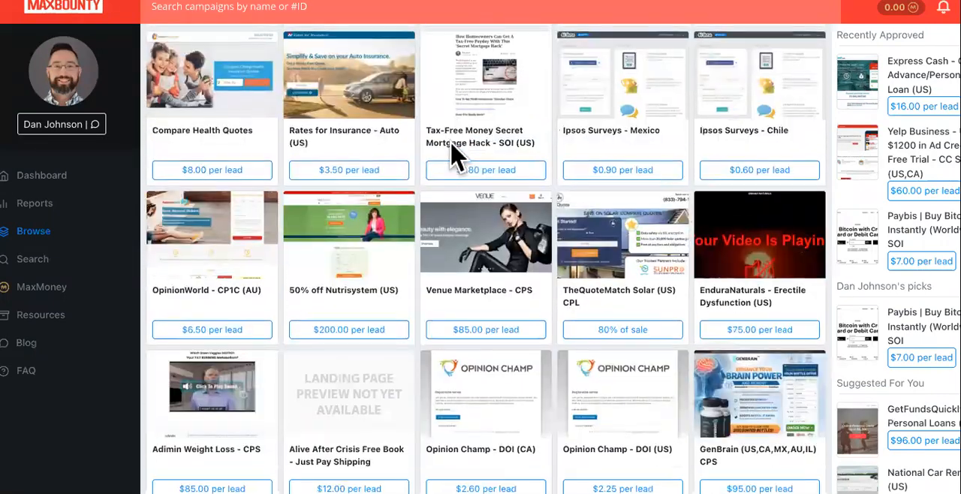
scroll(down, 3)
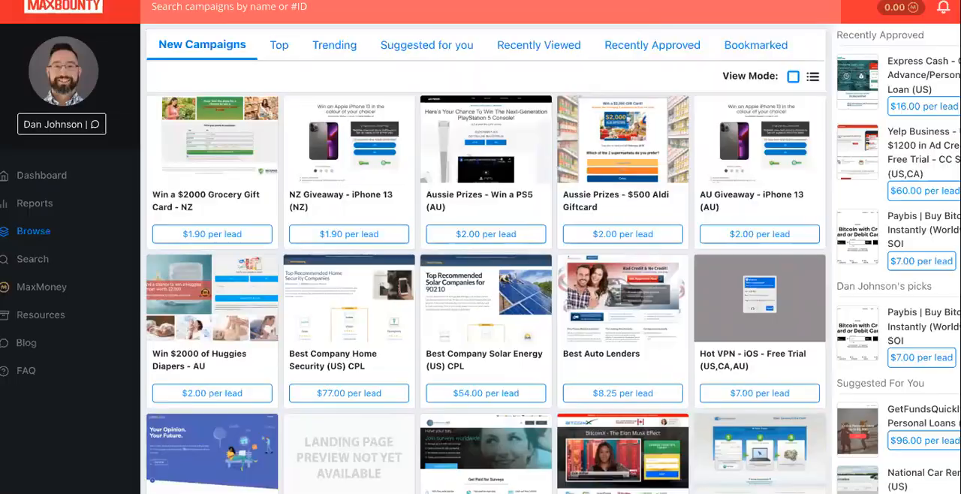
scroll(down, 3)
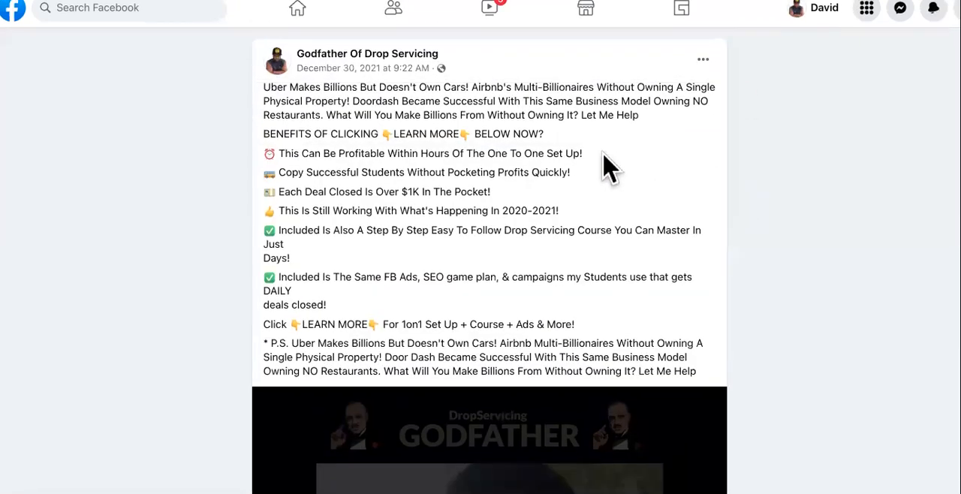
scroll(down, 3)
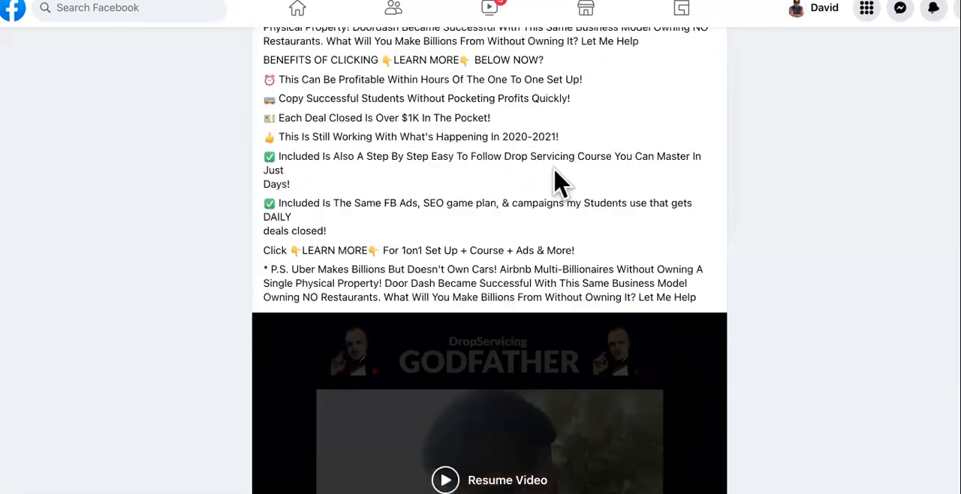
scroll(down, 3)
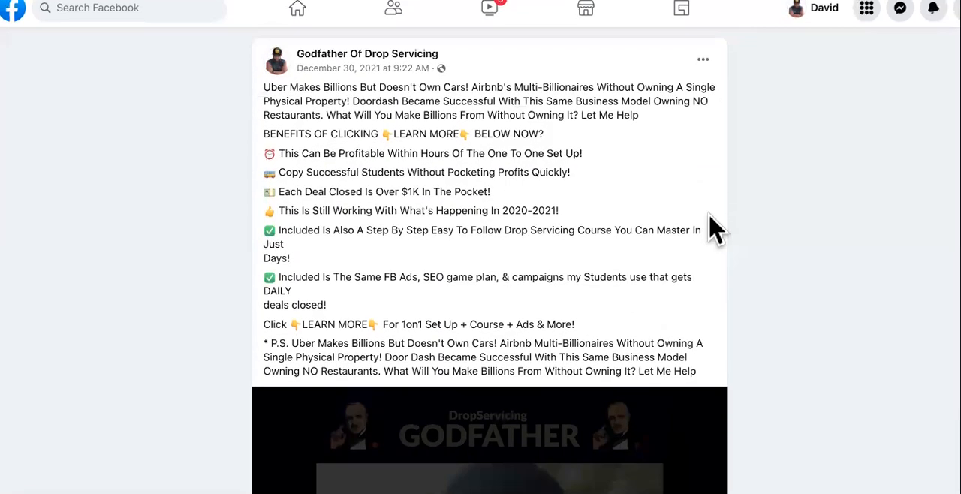
mouse_move(738, 180)
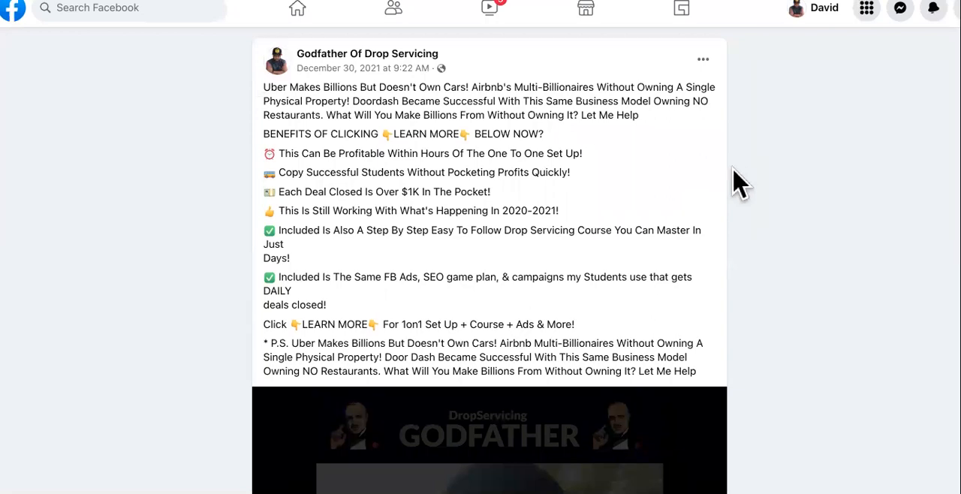
scroll(down, 3)
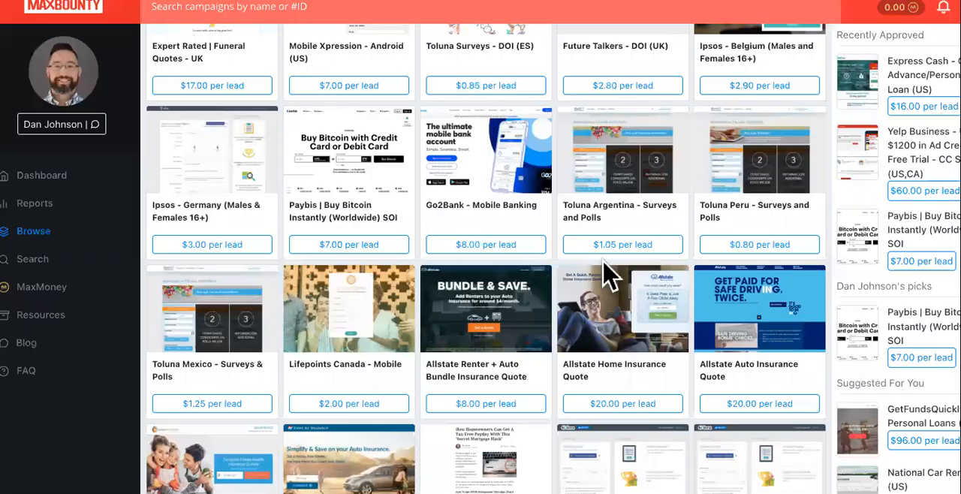
scroll(down, 3)
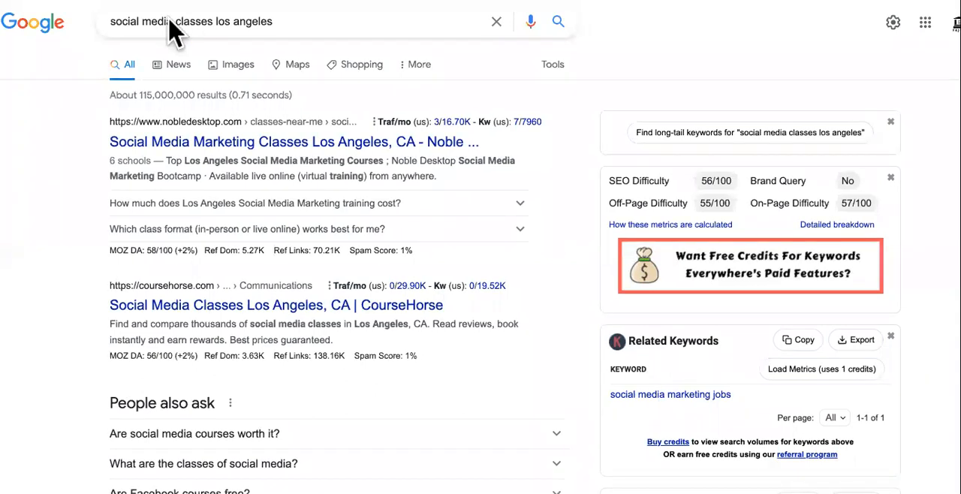
Change the query to 'social media classes nyc' and browse the new results
click(191, 21)
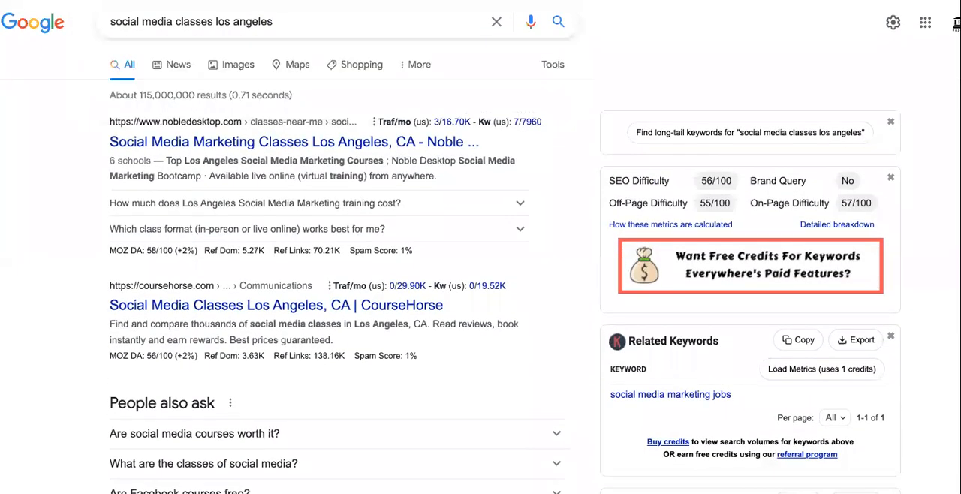
scroll(down, 3)
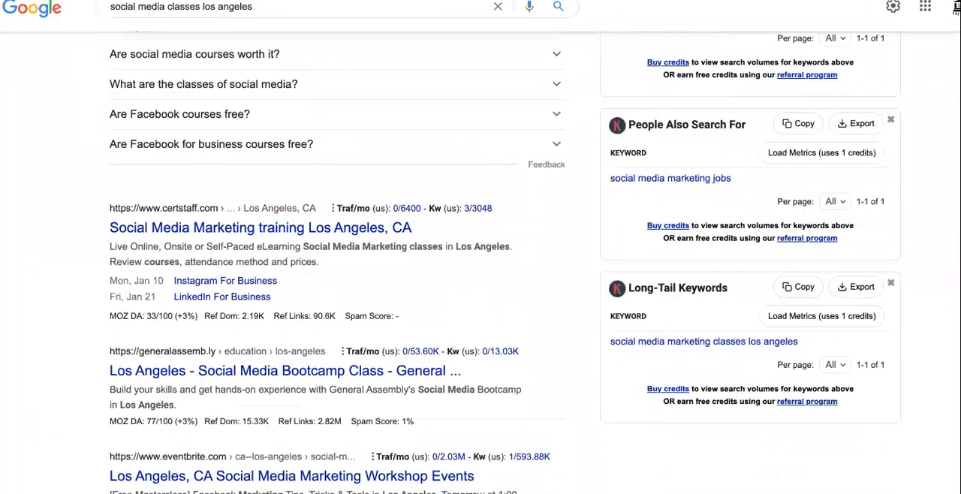
click(187, 21)
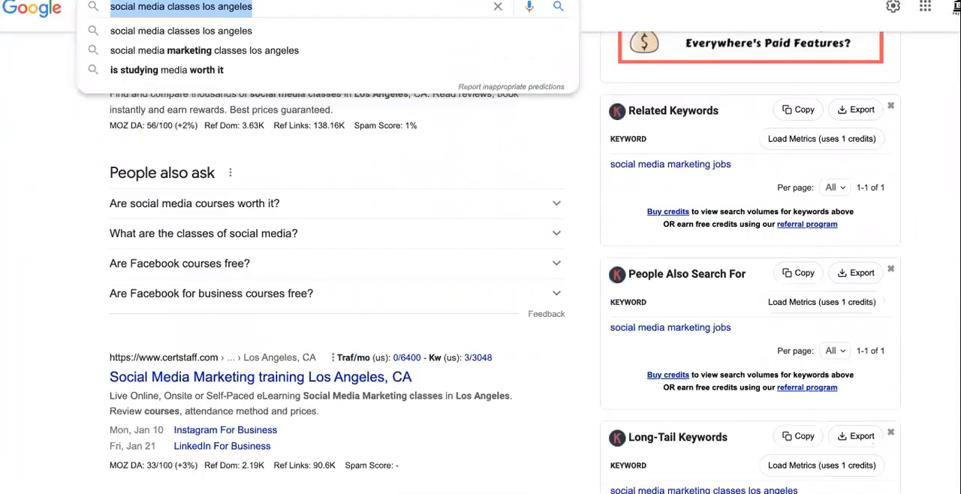
scroll(down, 3)
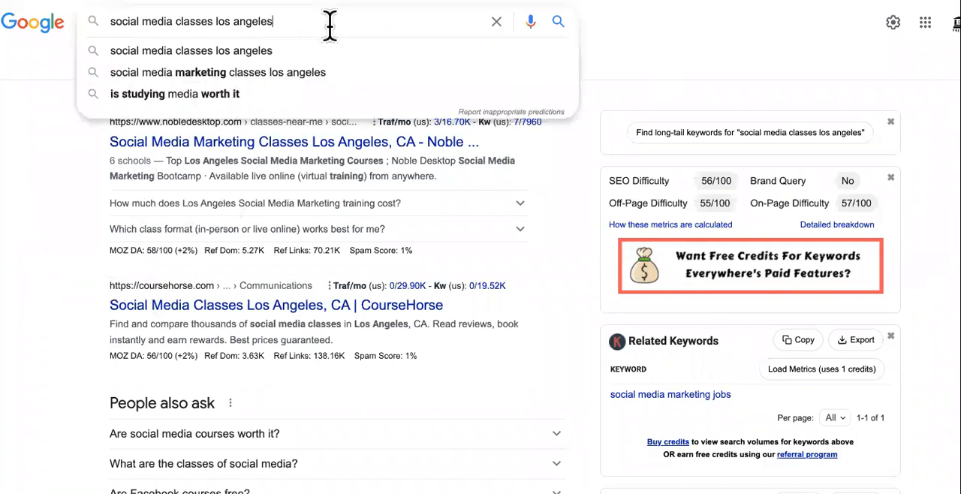
scroll(down, 3)
text(yc)
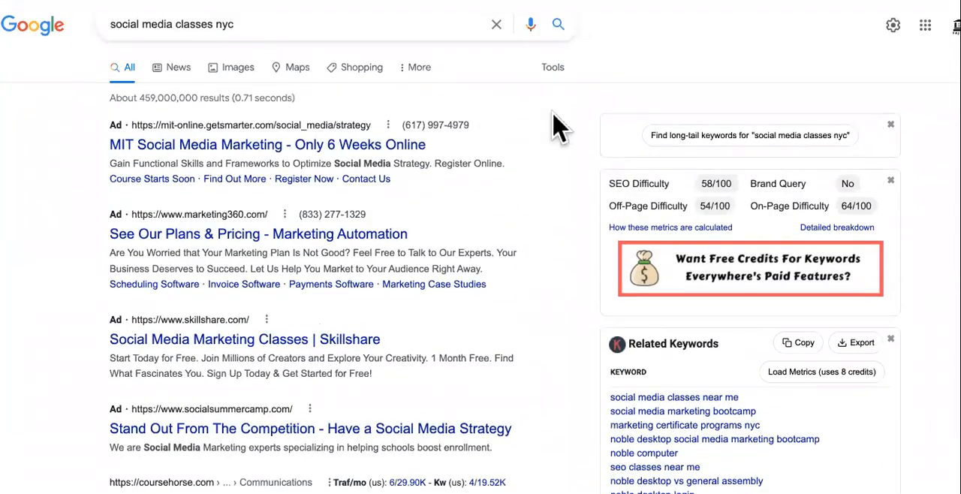
click(198, 21)
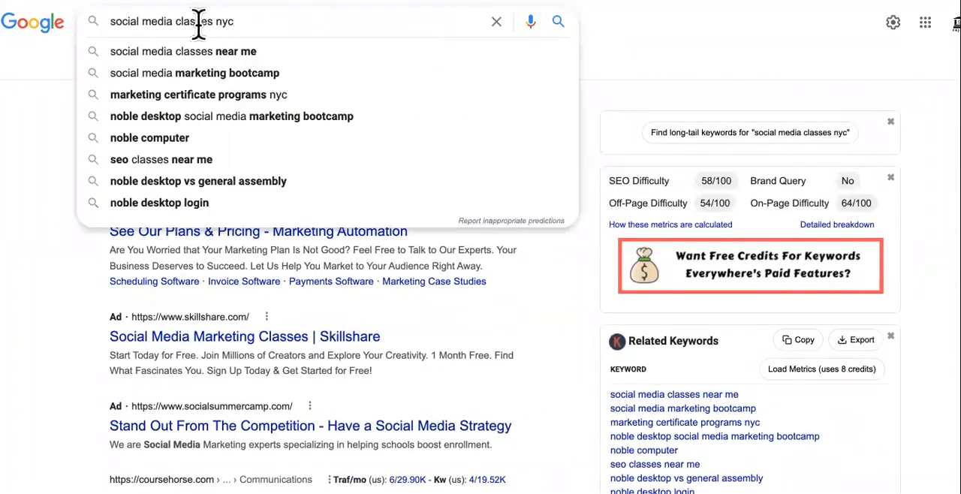
triple_click(172, 21)
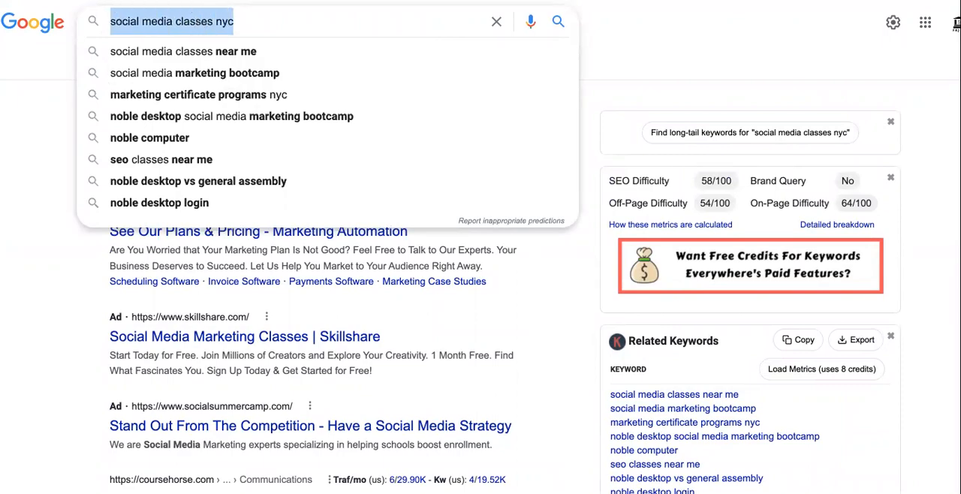
scroll(down, 3)
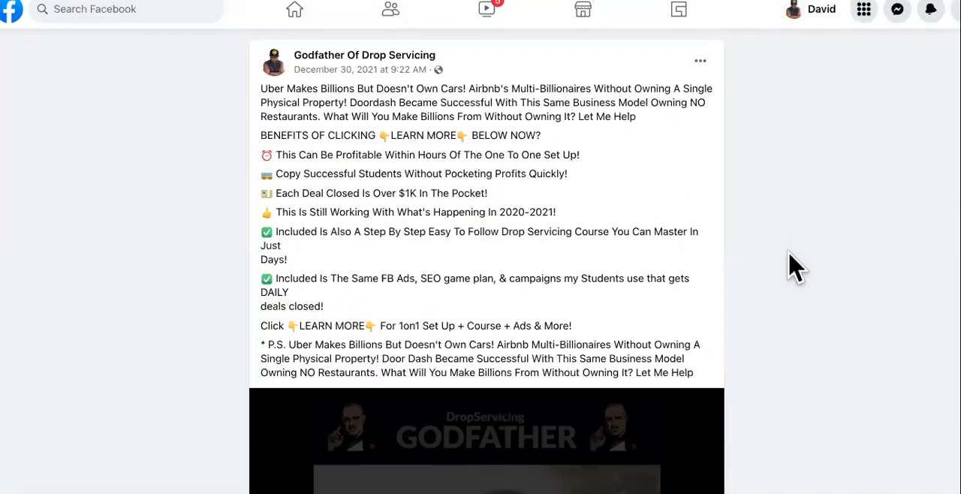
scroll(down, 3)
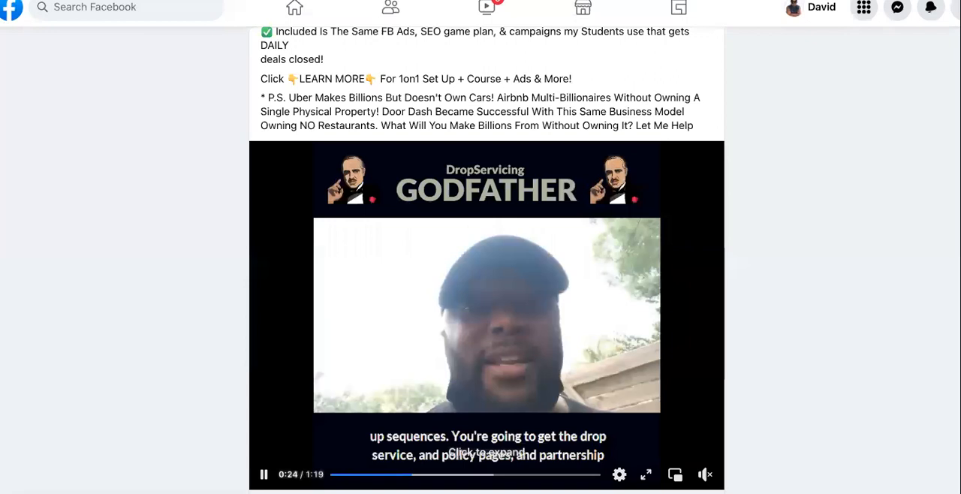
scroll(up, 3)
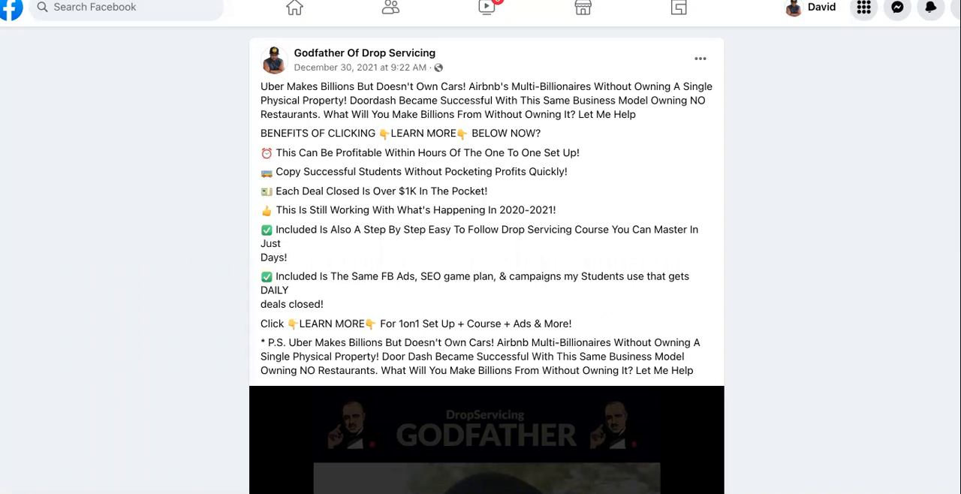
scroll(down, 3)
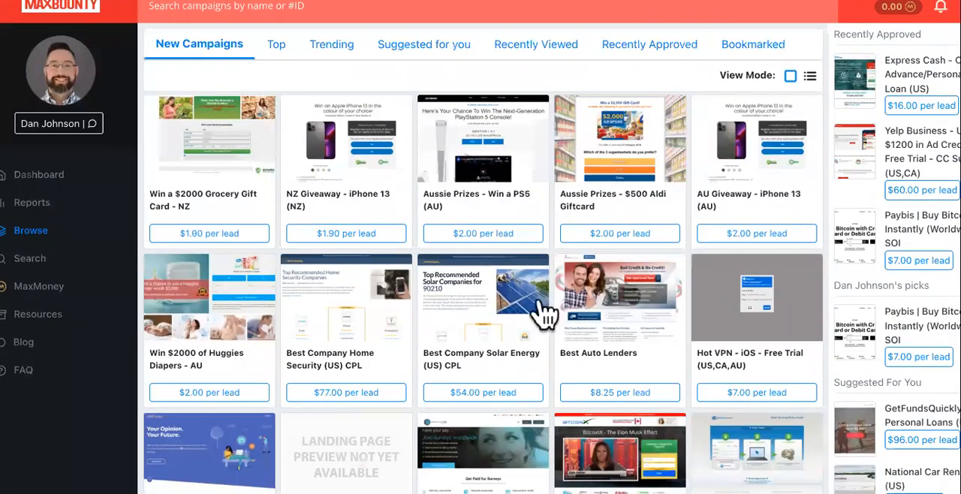
Scroll down the MaxBounty campaigns grid toward the Express Cash bookmarked campaign
scroll(down, 3)
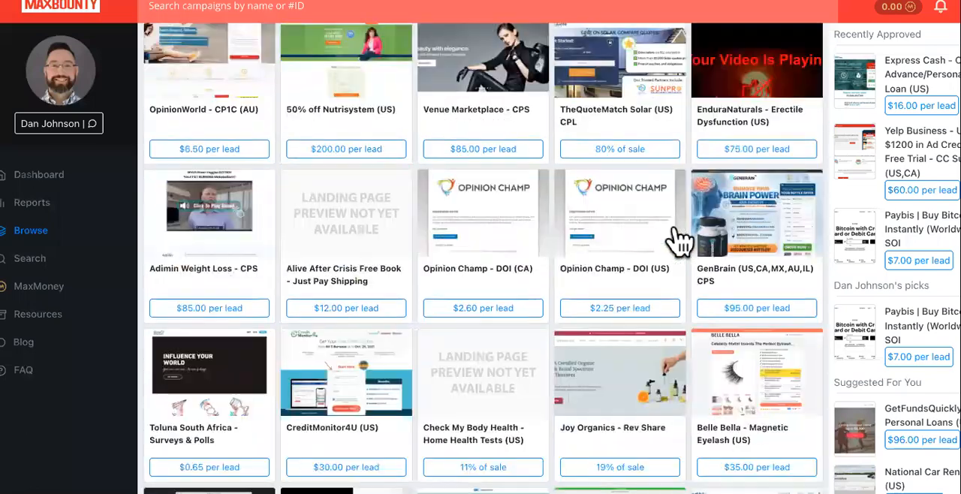
scroll(down, 3)
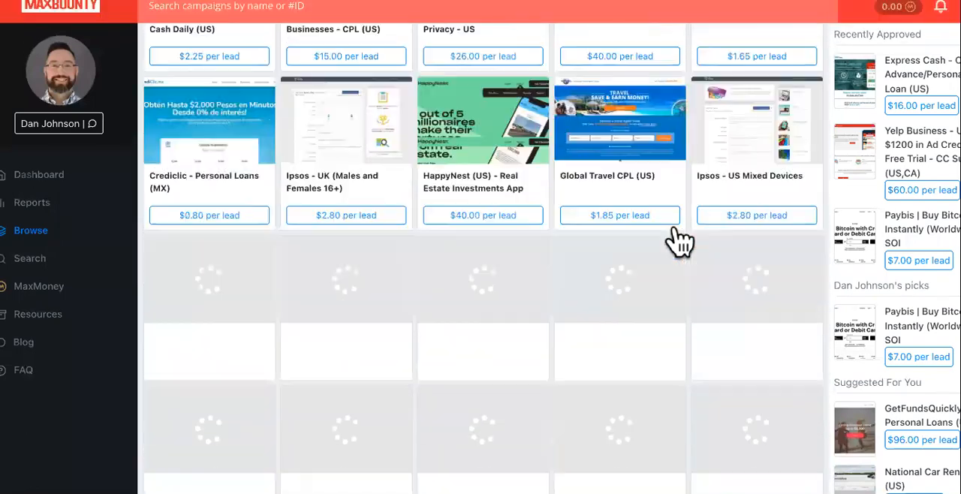
scroll(down, 3)
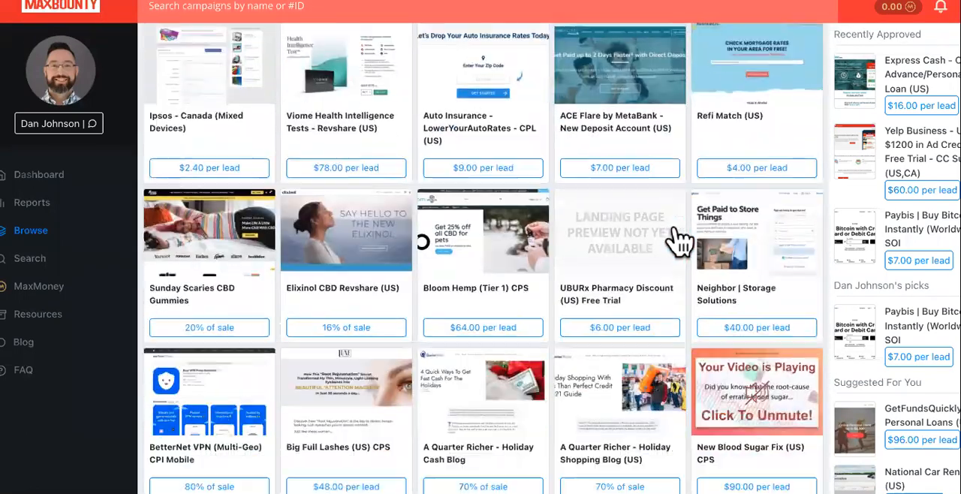
scroll(down, 3)
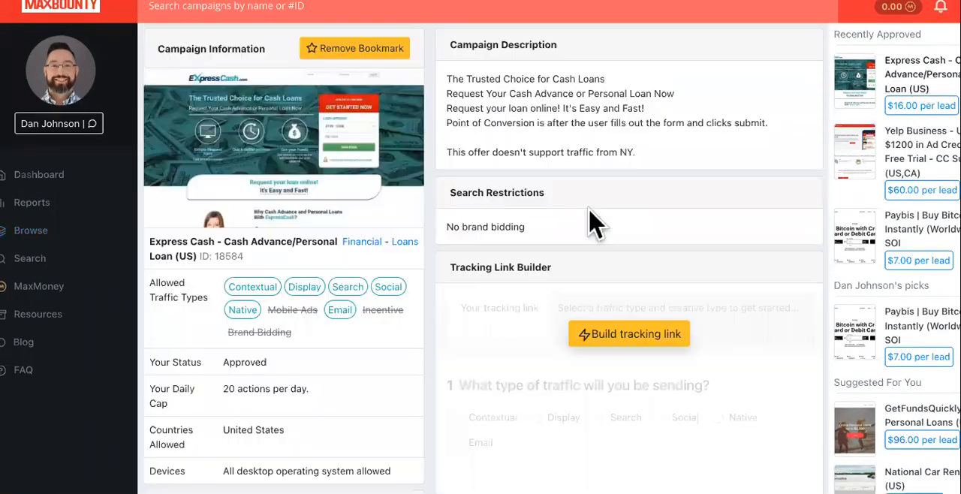
mouse_move(389, 285)
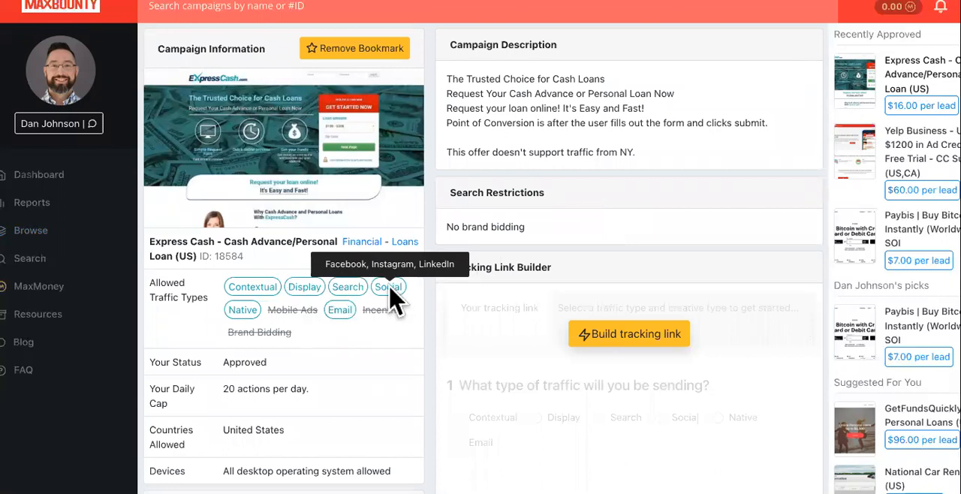
mouse_move(388, 287)
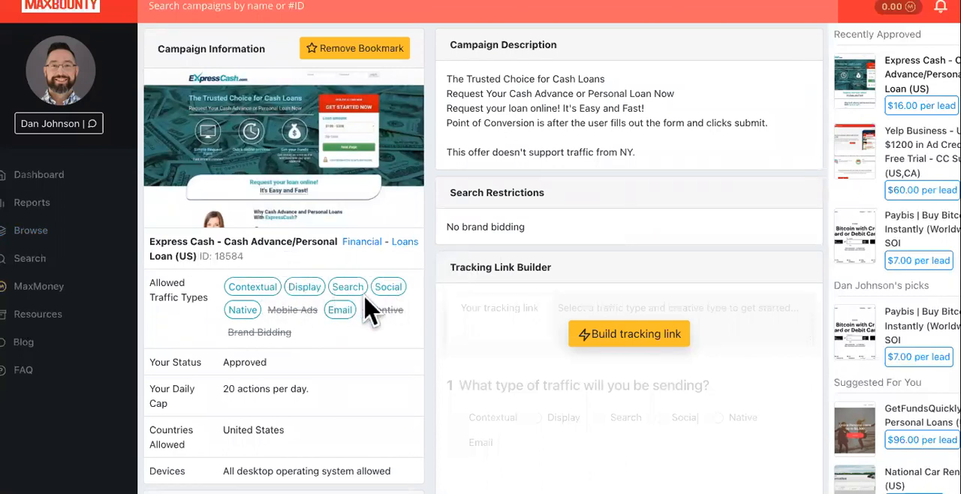
scroll(down, 3)
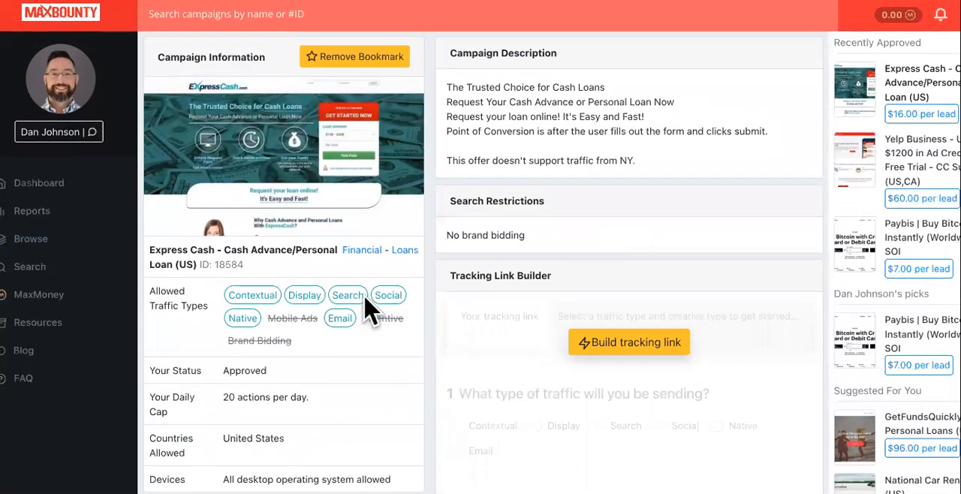